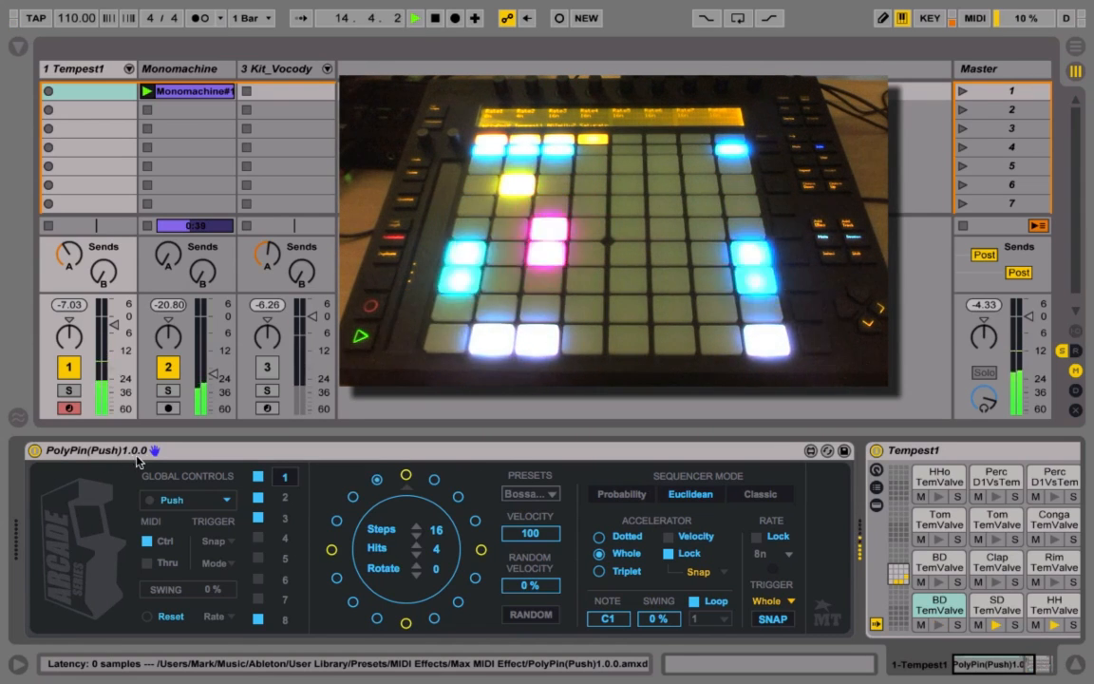
Set PolyPin's controller dropdown to the blank '---' entry, then reopen the list.
left_click(187, 499)
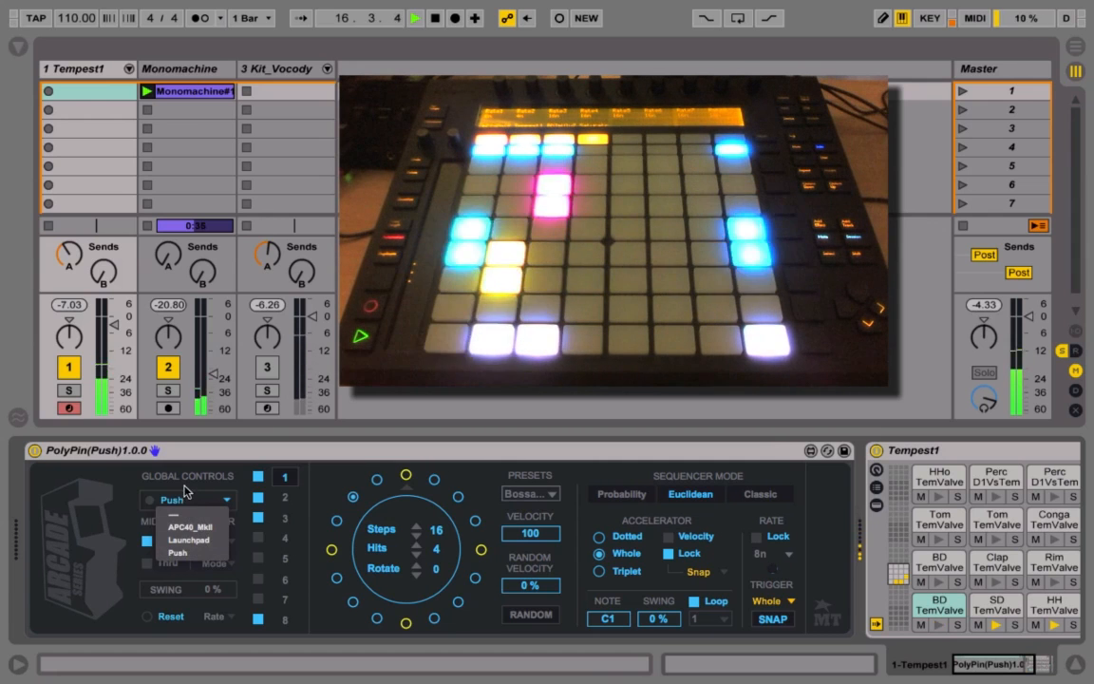
left_click(181, 537)
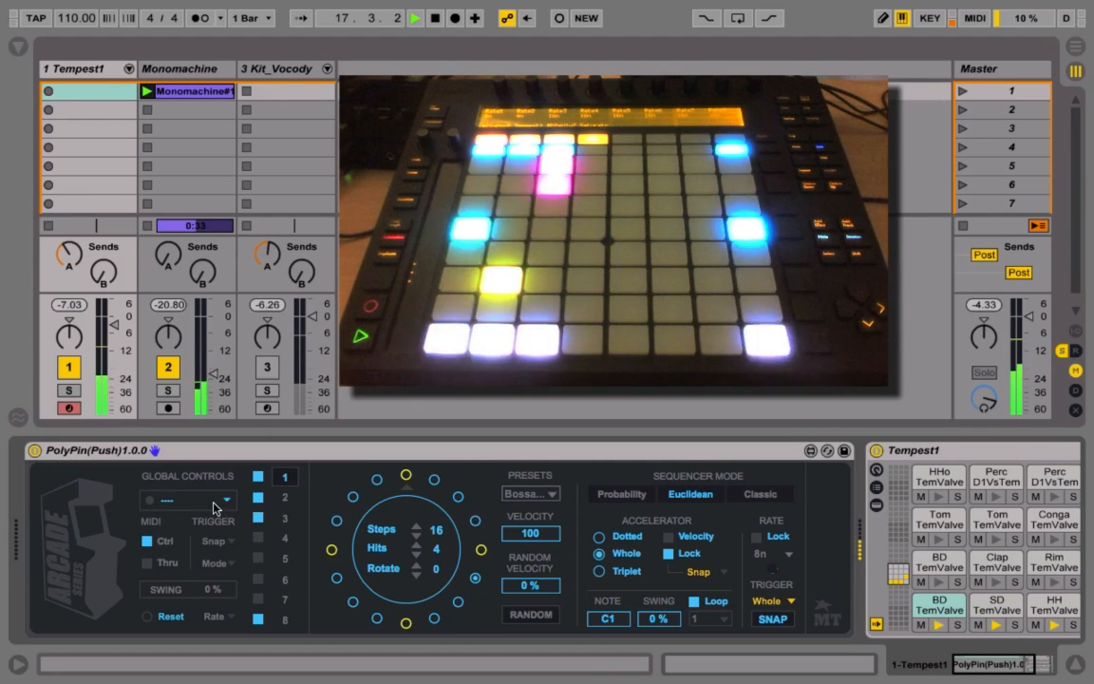
left_click(190, 500)
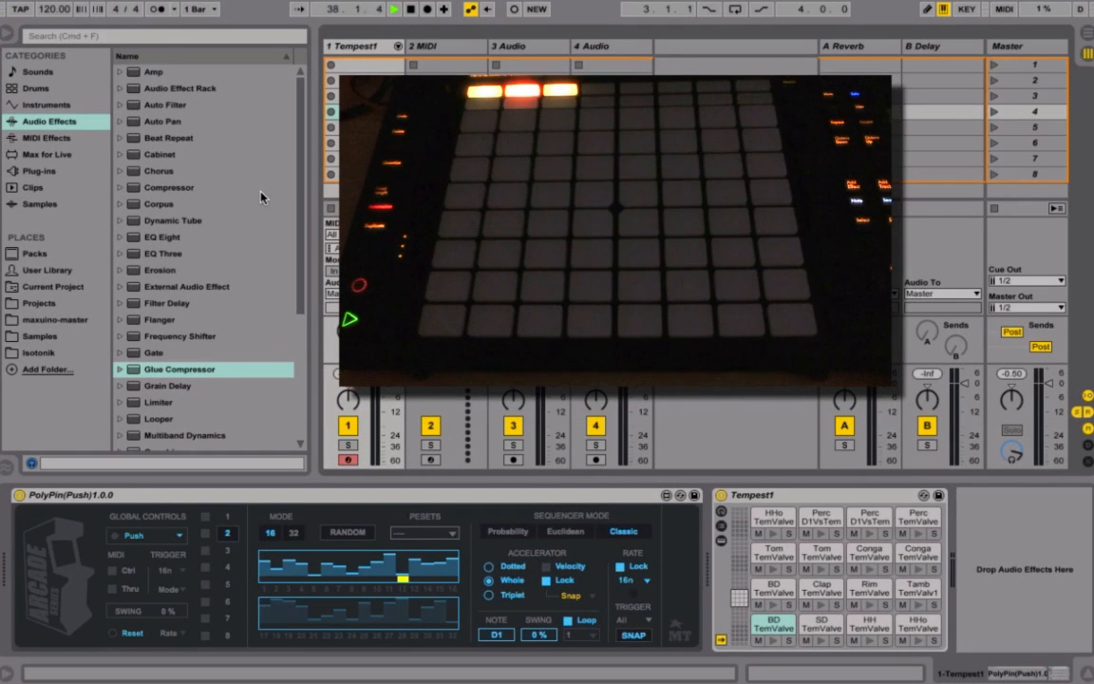
mouse_move(190, 569)
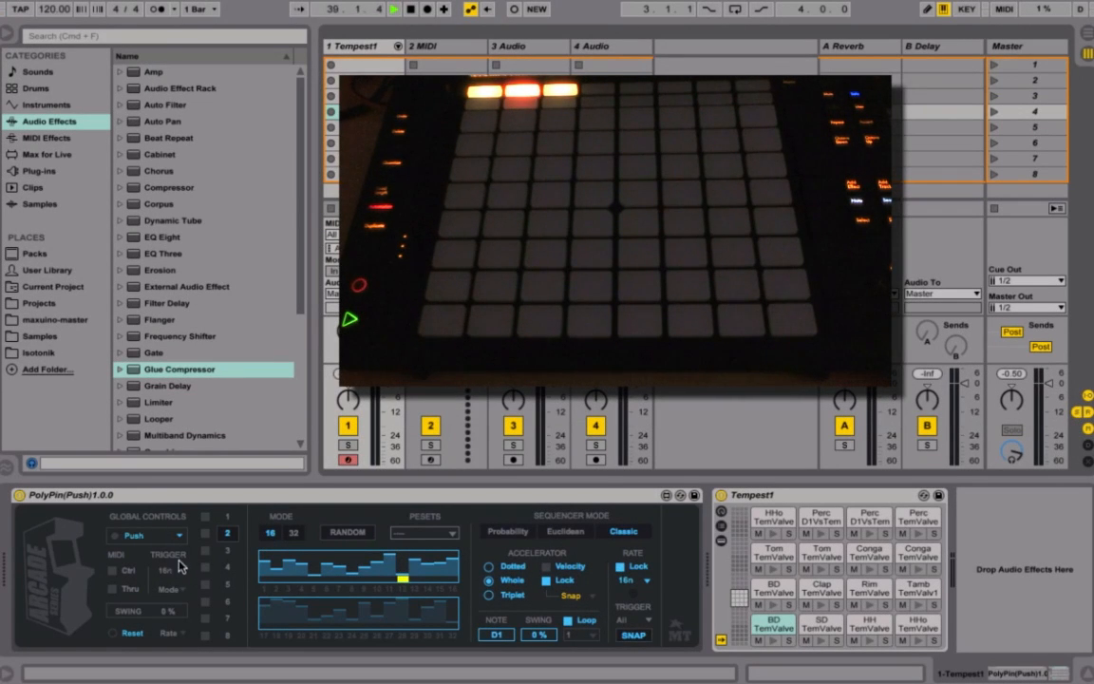
Change Trigger quantize from 16n to Snap and select the Euclidean sequencer mode.
left_click(160, 570)
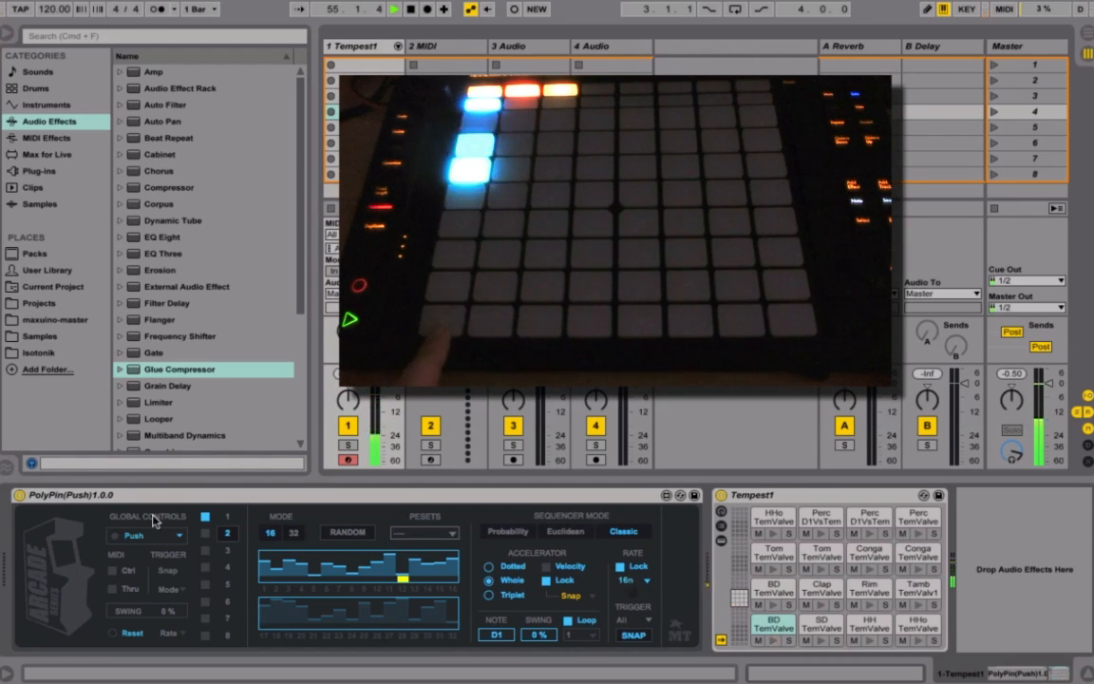
left_click(564, 530)
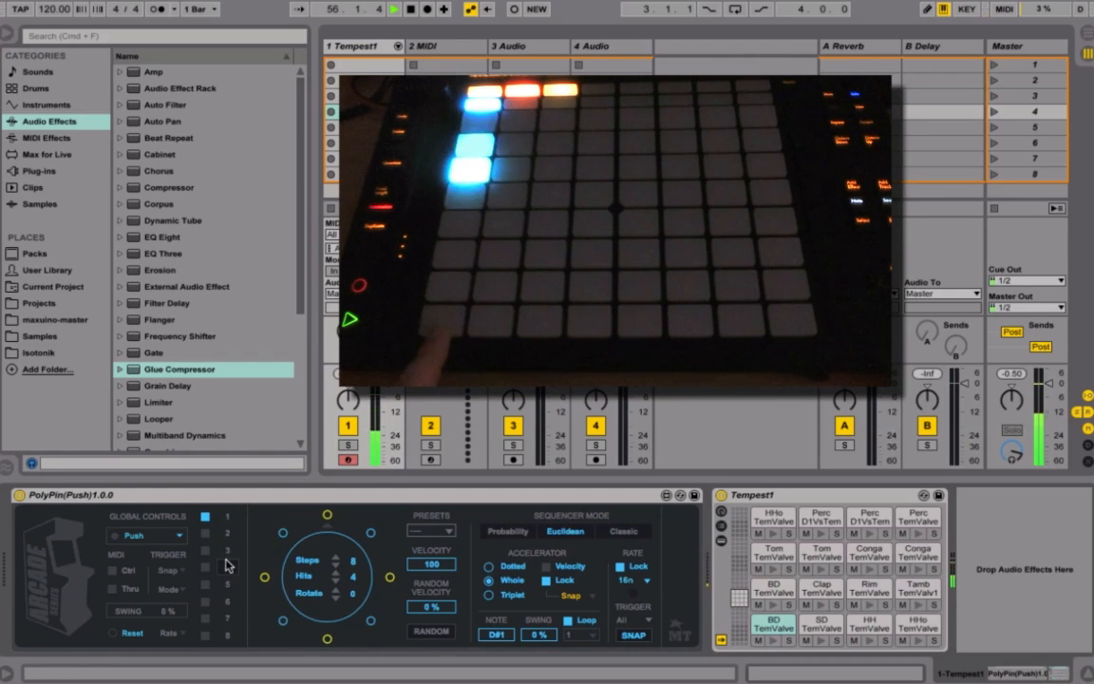
Select lane 4 and change its Rate from 8n to 32n.
left_click(639, 579)
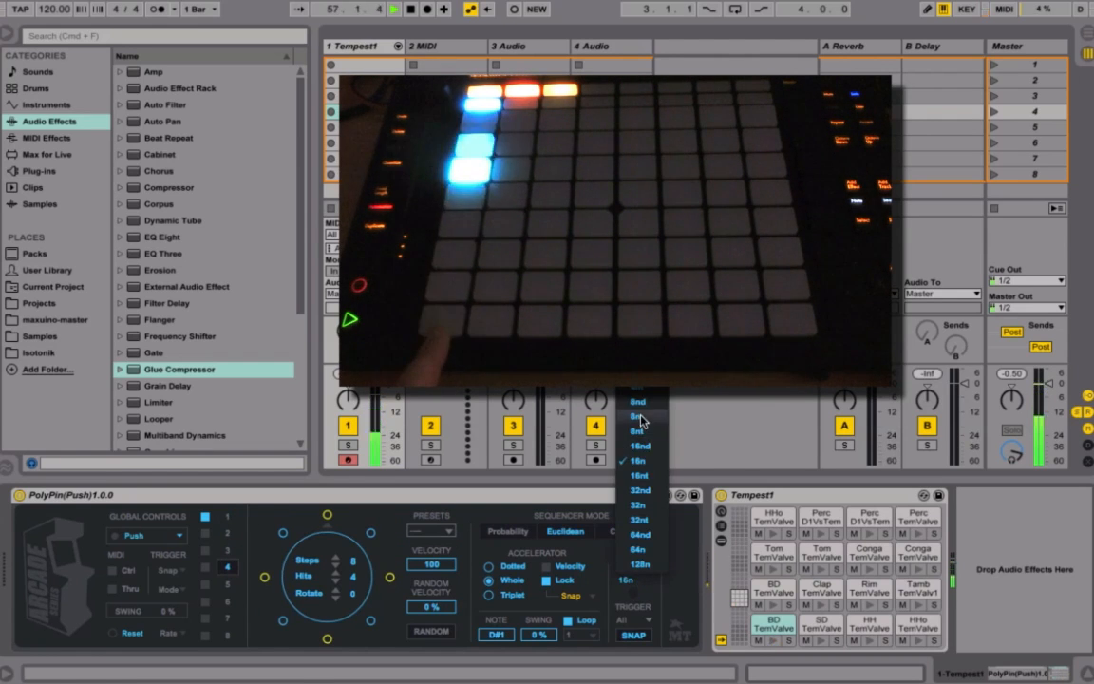
left_click(638, 416)
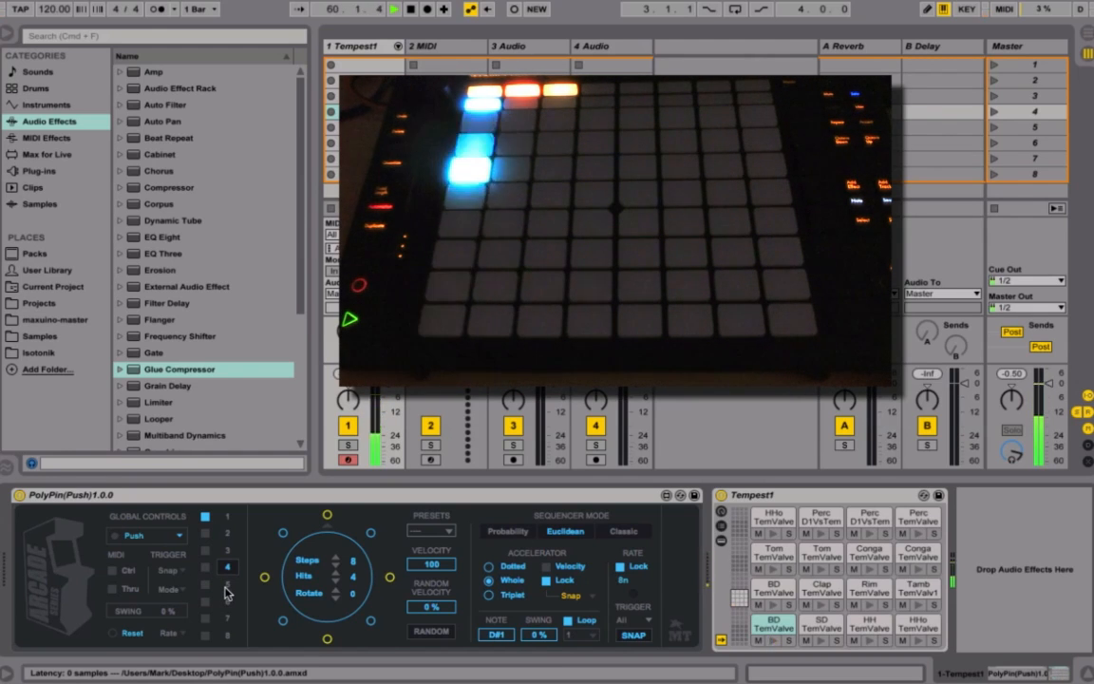
left_click(629, 581)
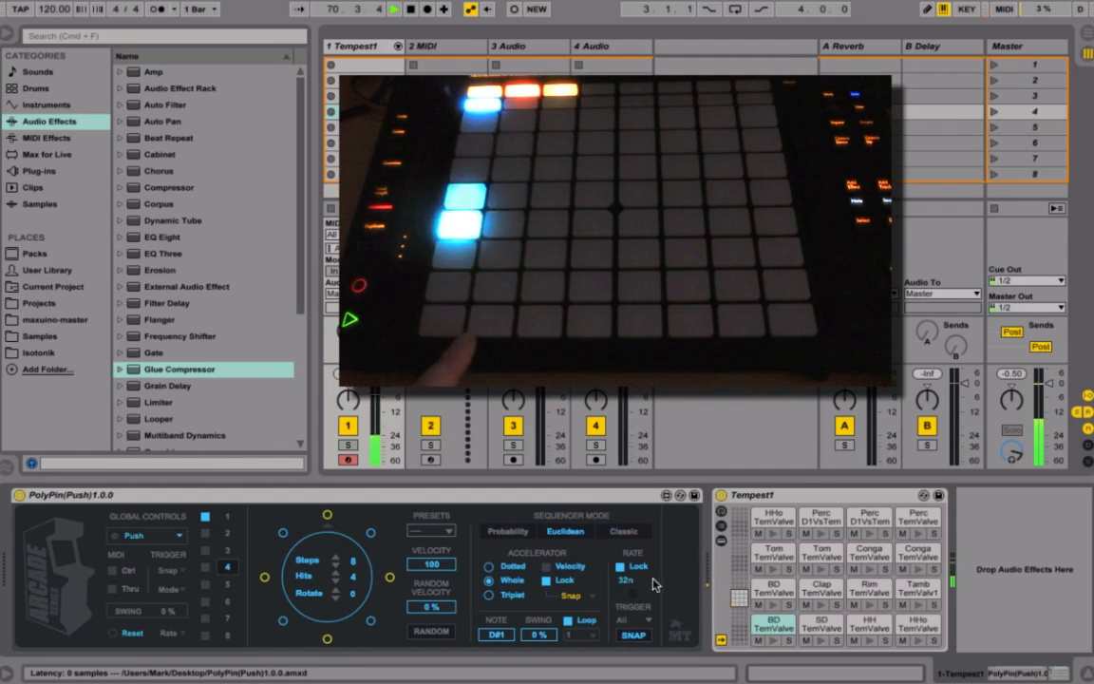
Choose 2n from the Trigger quantize dropdown in Global Controls.
left_click(632, 581)
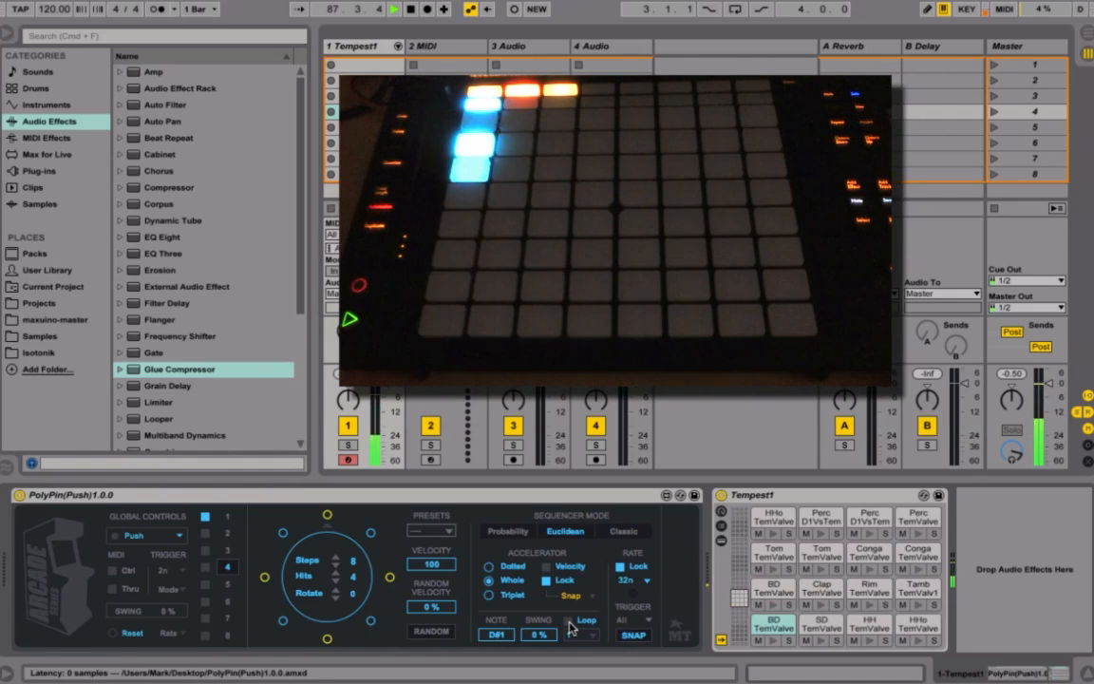
Uncheck Loop and reopen the Trigger quantize dropdown.
left_click(618, 530)
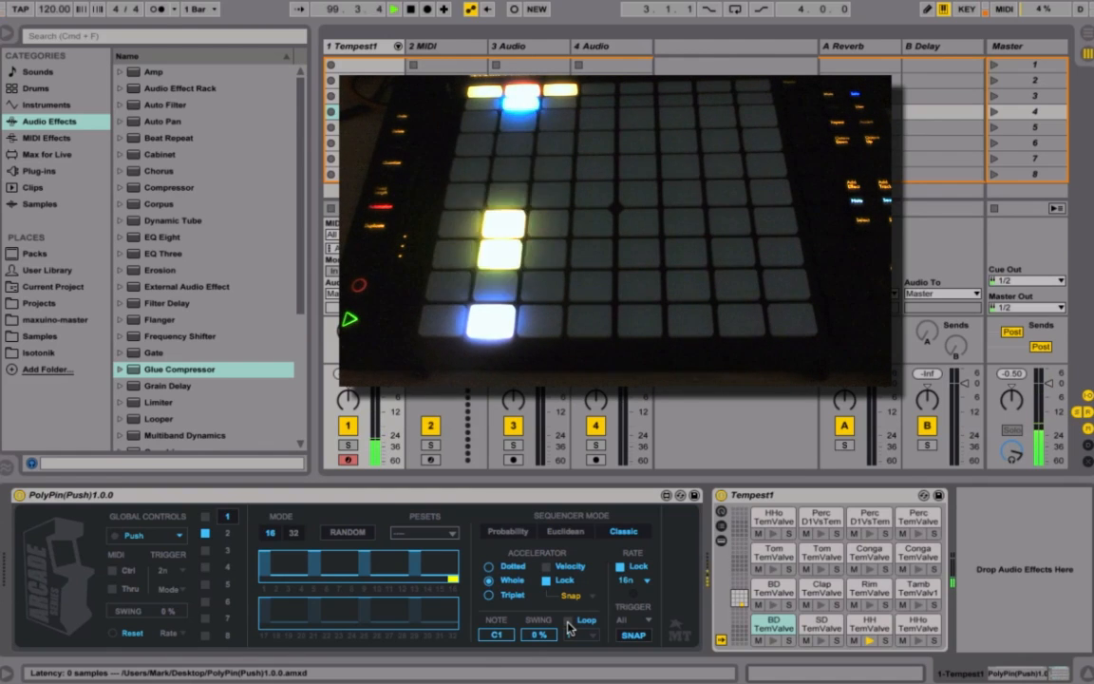
left_click(163, 570)
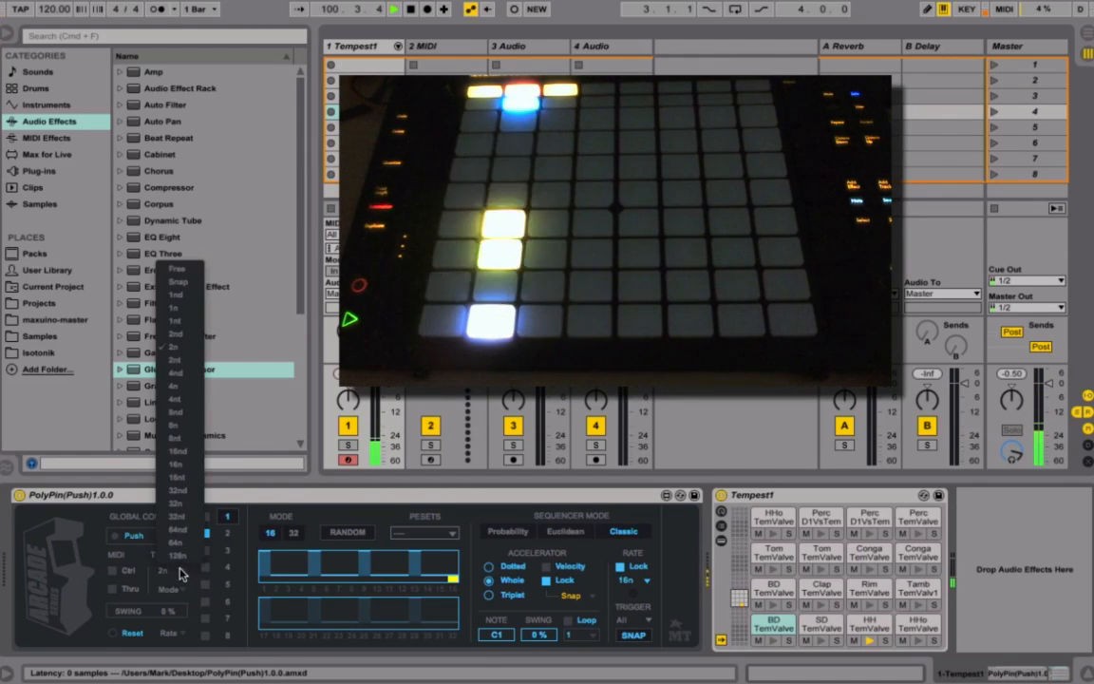